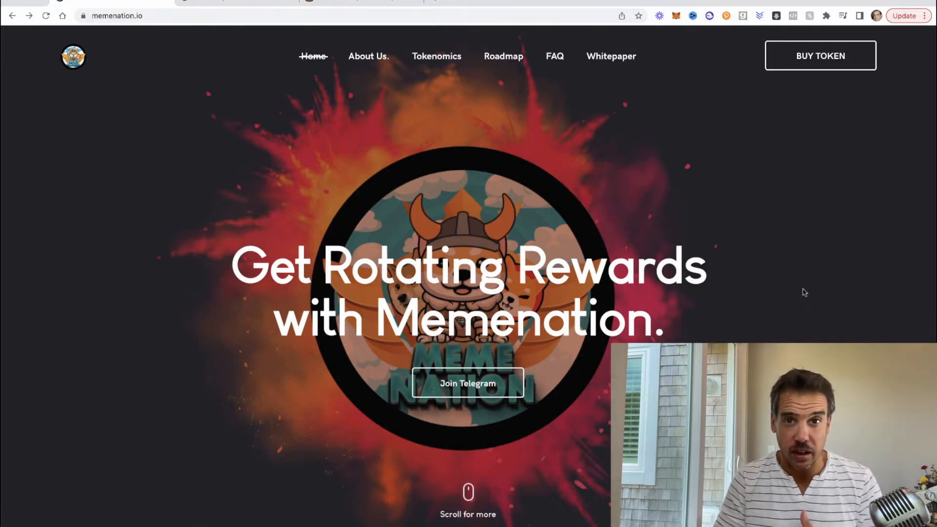
# Step: Scroll memenation.io down to the rotating daily Shib, Doge and Floki rewards section
pyautogui.scroll(-3)
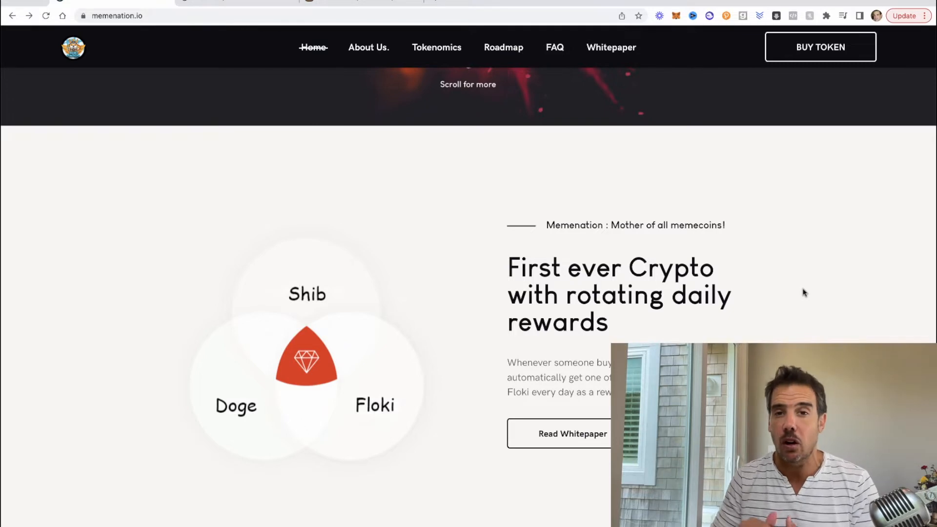
# Step: Scroll further down memenation.io to the Roadmap listing Phase 1 through Phase 3
pyautogui.scroll(-3)
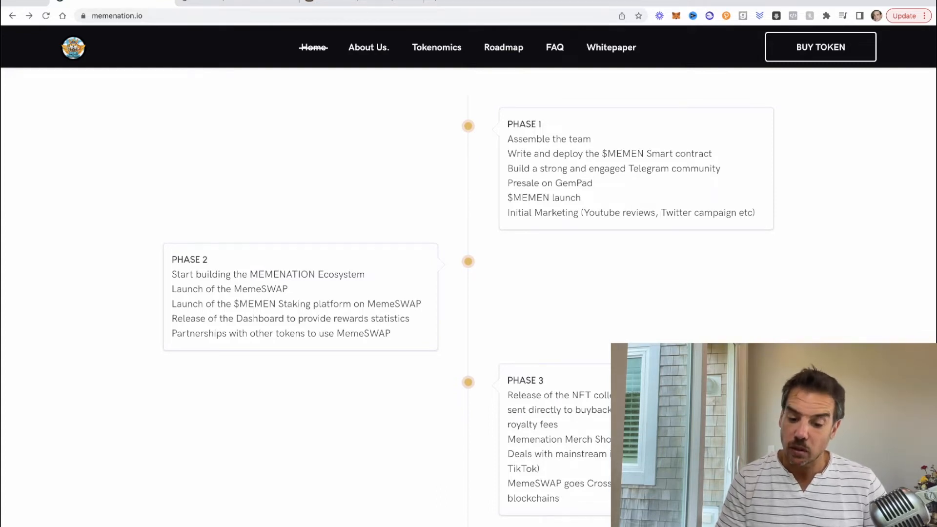
# Step: Scroll down past Phase 3 of the Memenation roadmap
pyautogui.scroll(-3)
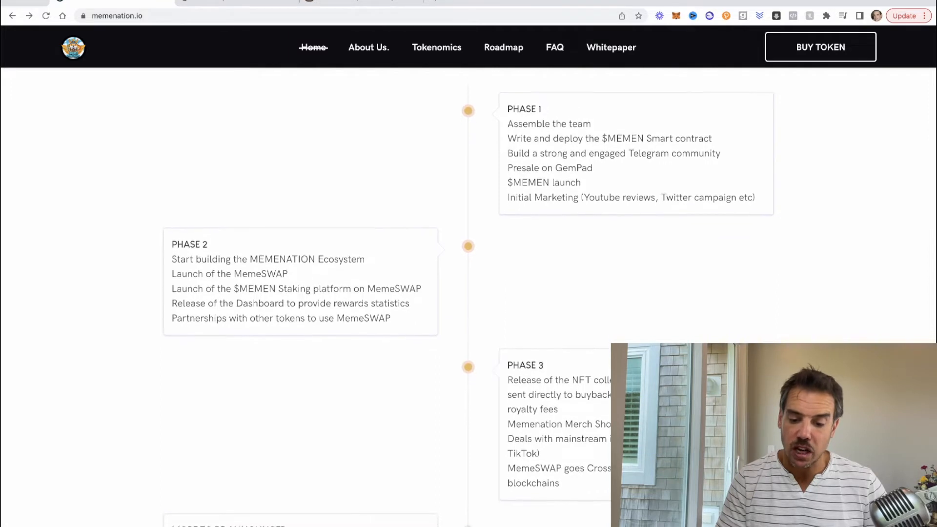
pyautogui.scroll(-3)
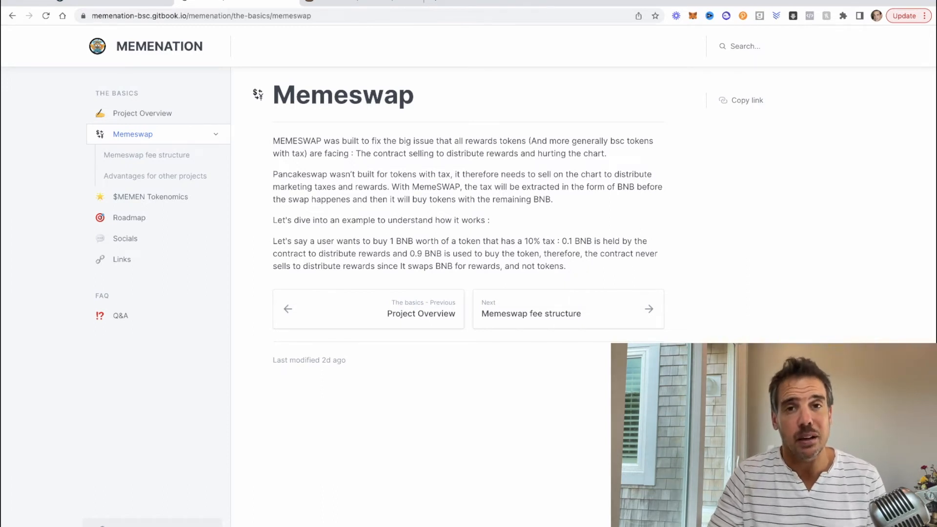
pyautogui.click(150, 197)
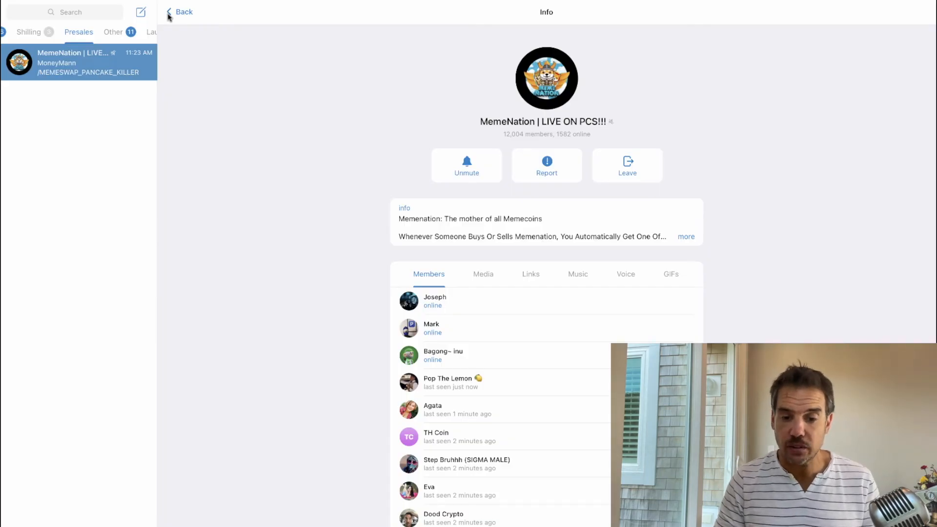
# Step: Click the MemeNation group header at the top of the Telegram chat
pyautogui.click(182, 11)
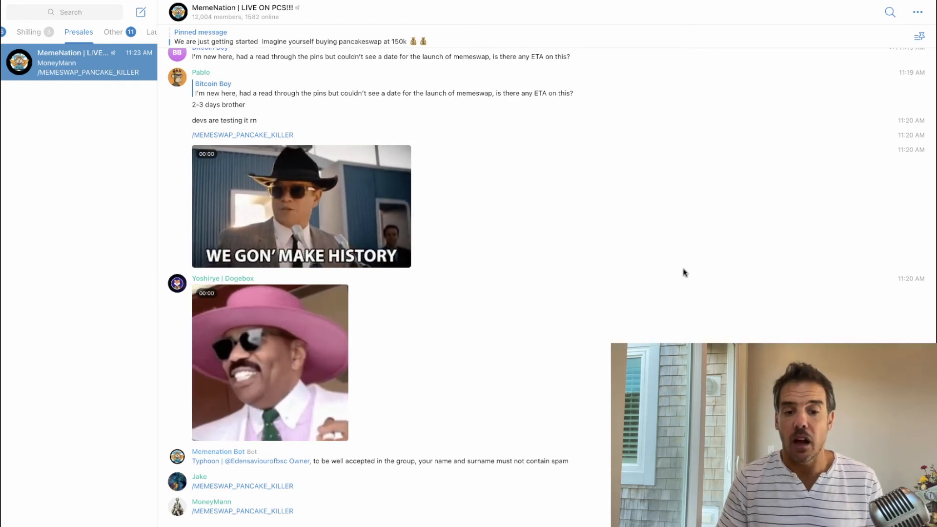
pyautogui.scroll(3)
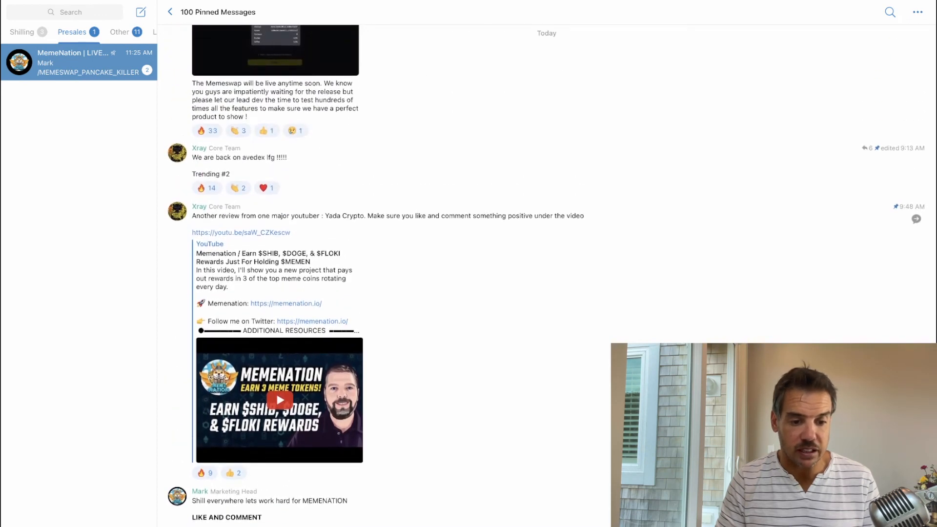
# Step: Scroll through MemeNation's pinned messages to the Avedex trending #2 and buyback wallet posts
pyautogui.scroll(-3)
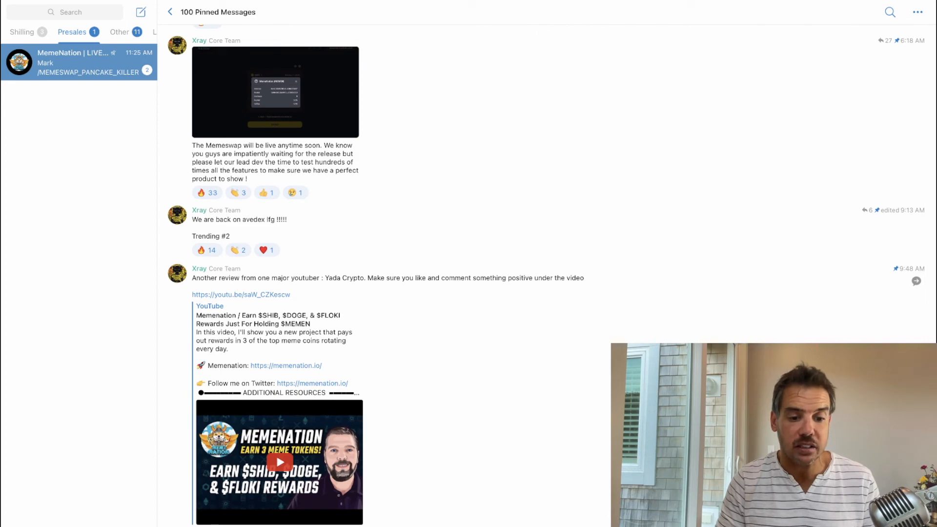
pyautogui.scroll(-3)
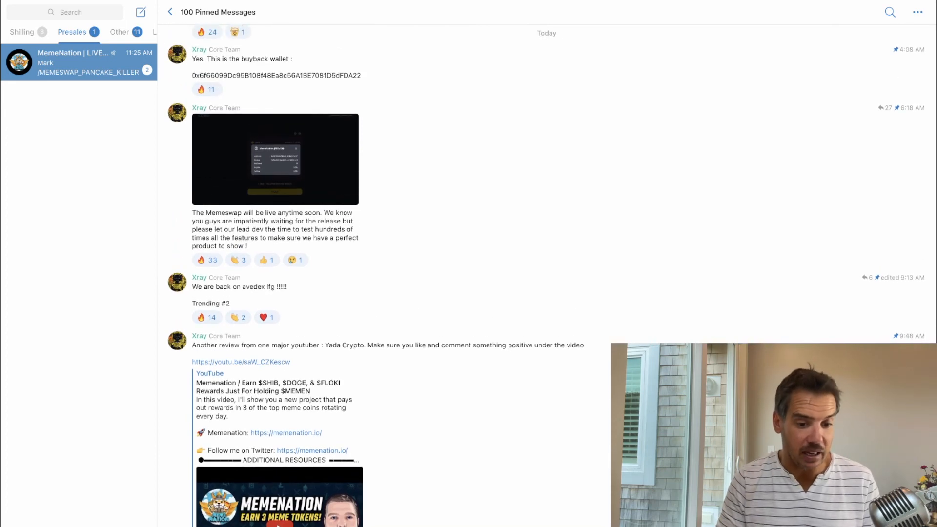
pyautogui.scroll(-3)
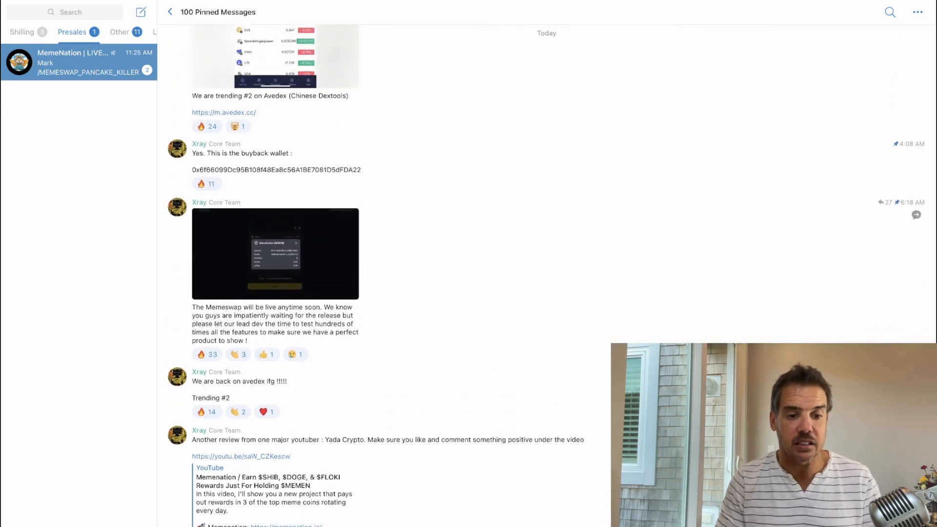
pyautogui.scroll(-3)
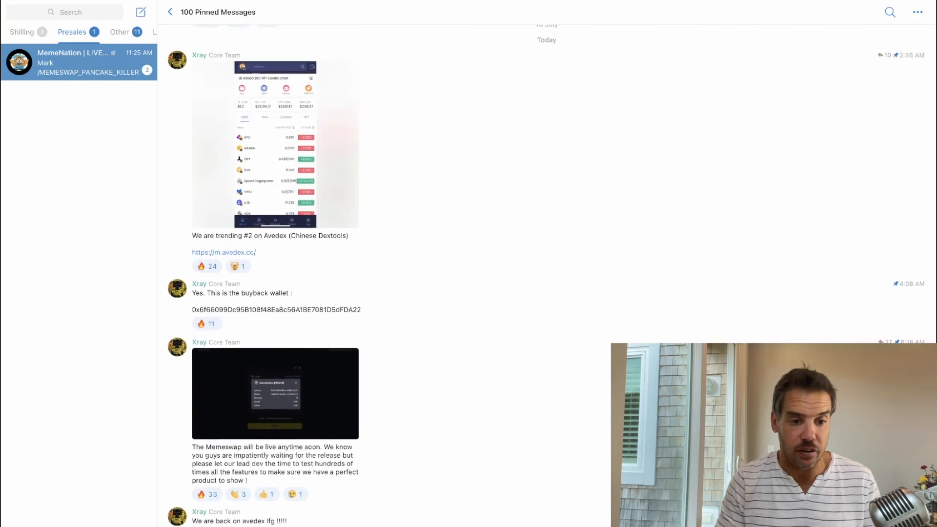